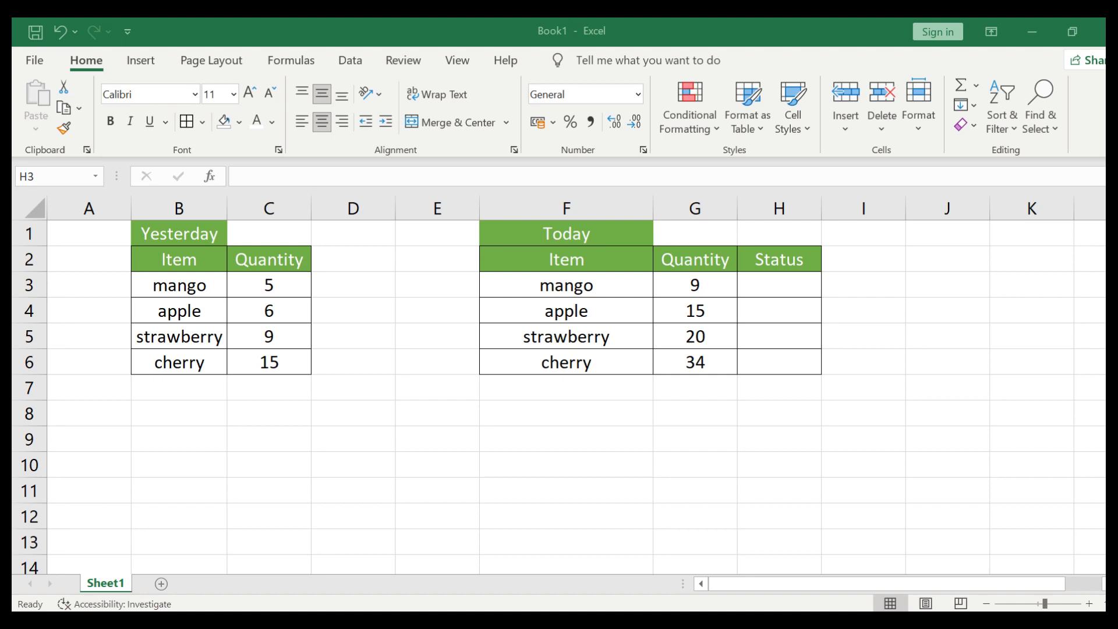
Step: Enter =IF(G3>C3,"More mango","less Mango") into cell H3
{"action": "type", "text": "=IF(G3>C3,\"More mango\",\"less Mango\")"}
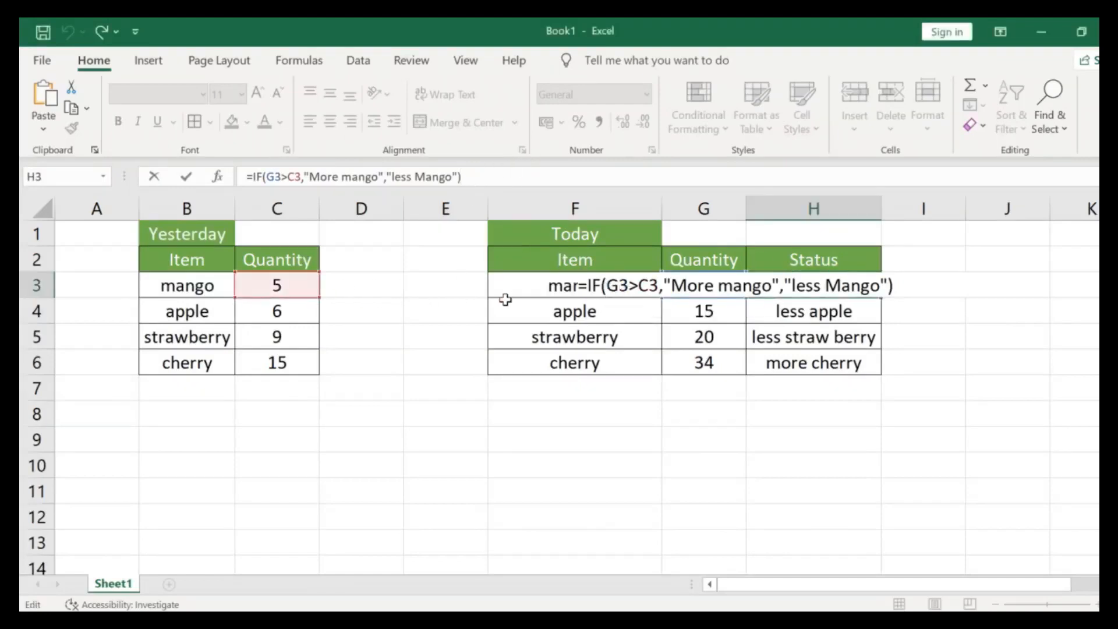
{"action": "mouse_move", "coordinate": [691, 333]}
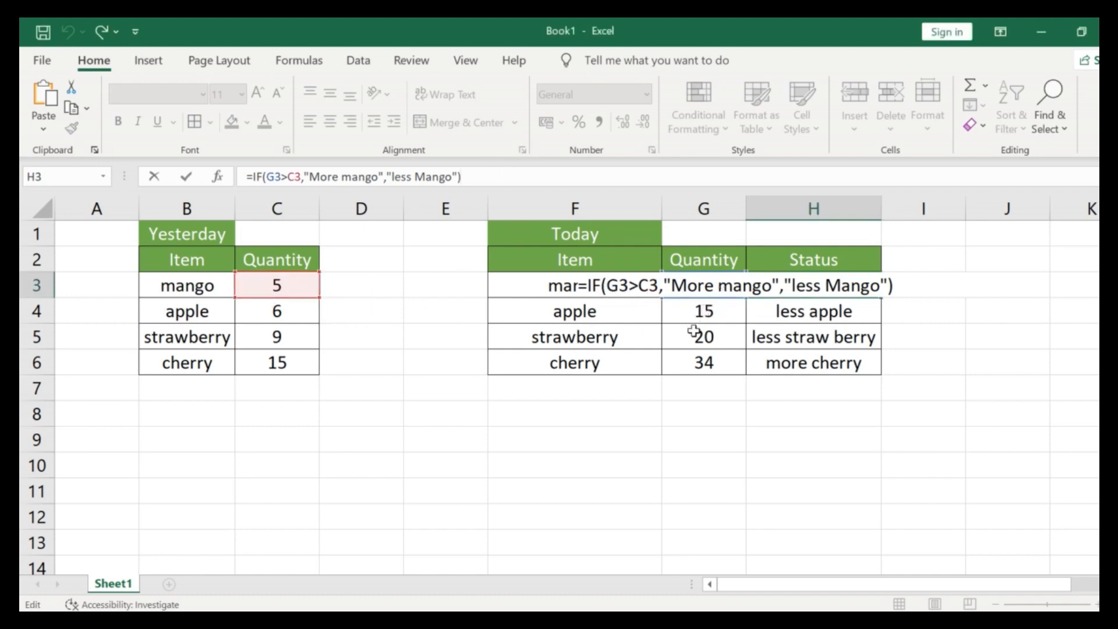
Step: Commit the H3 formula to show its result, then clear the Status cells
{"action": "key", "text": "Enter"}
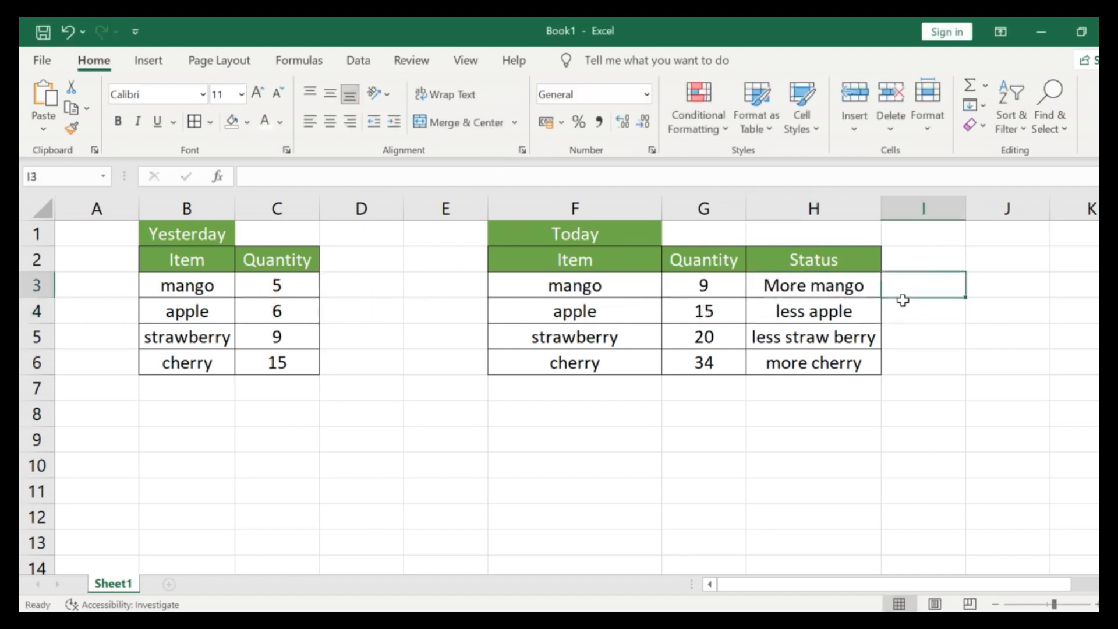
{"action": "left_click", "coordinate": [813, 336]}
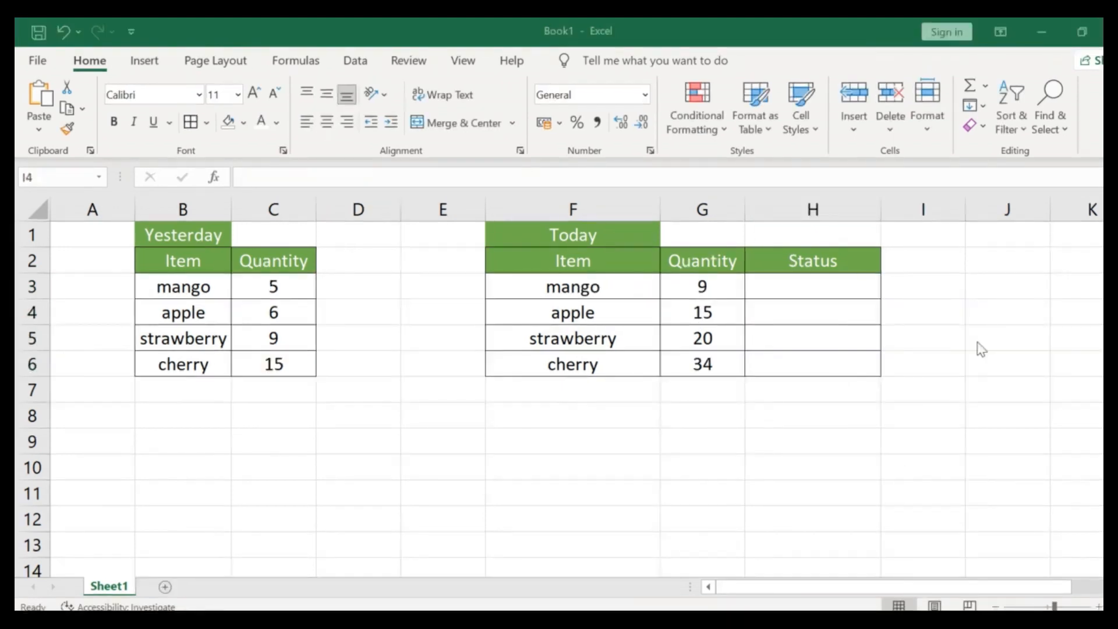
Step: Start a new =IF( formula in cell H3
{"action": "left_click", "coordinate": [923, 311]}
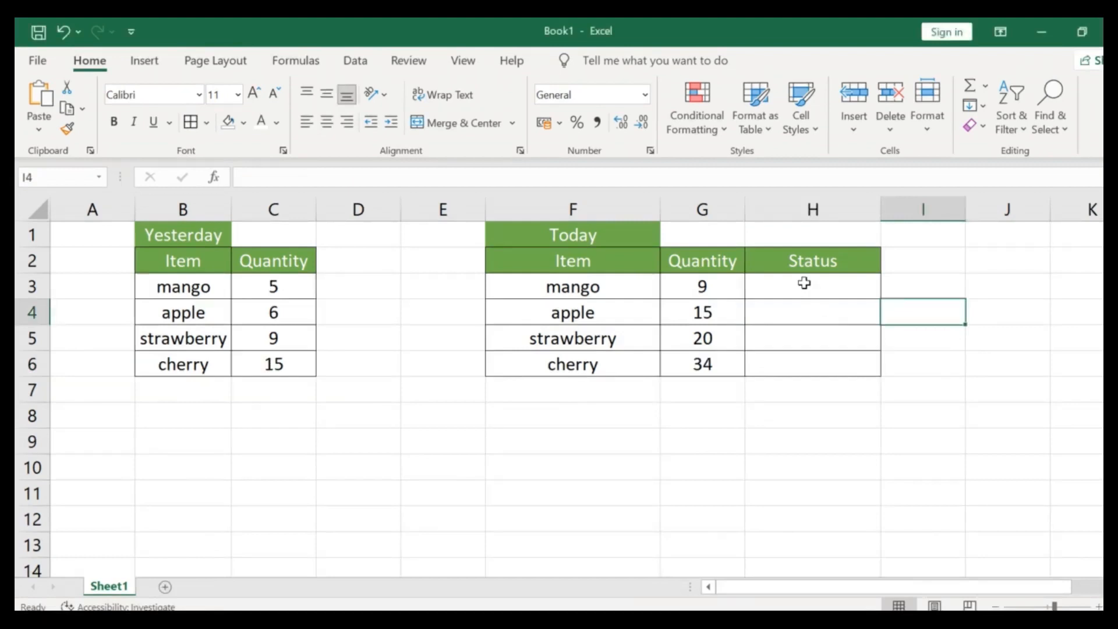
{"action": "type", "text": "="}
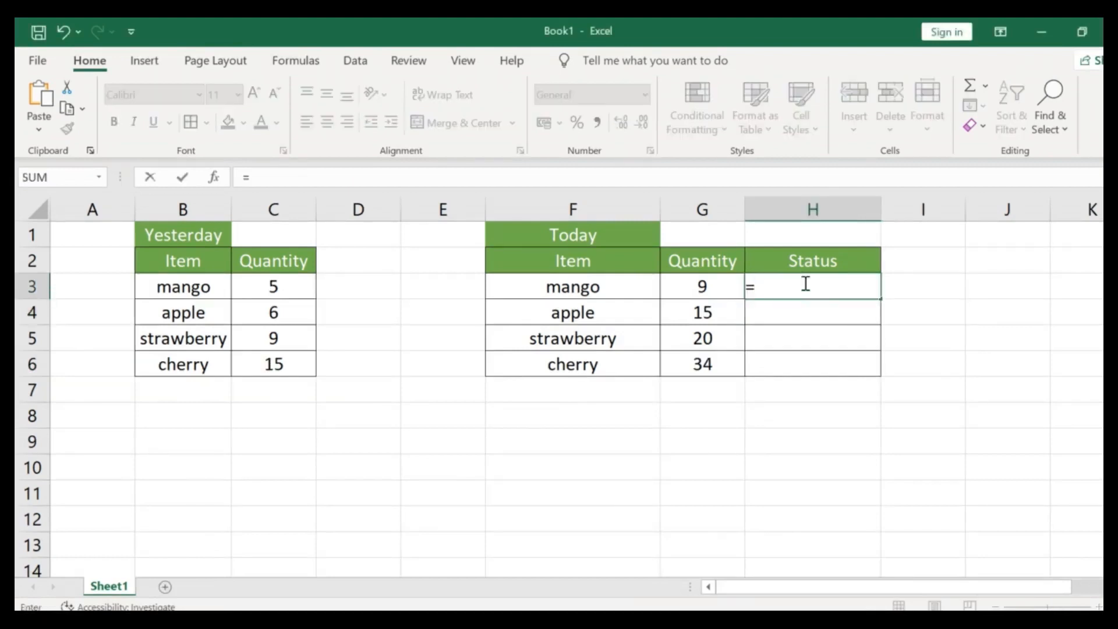
{"action": "type", "text": "IF("}
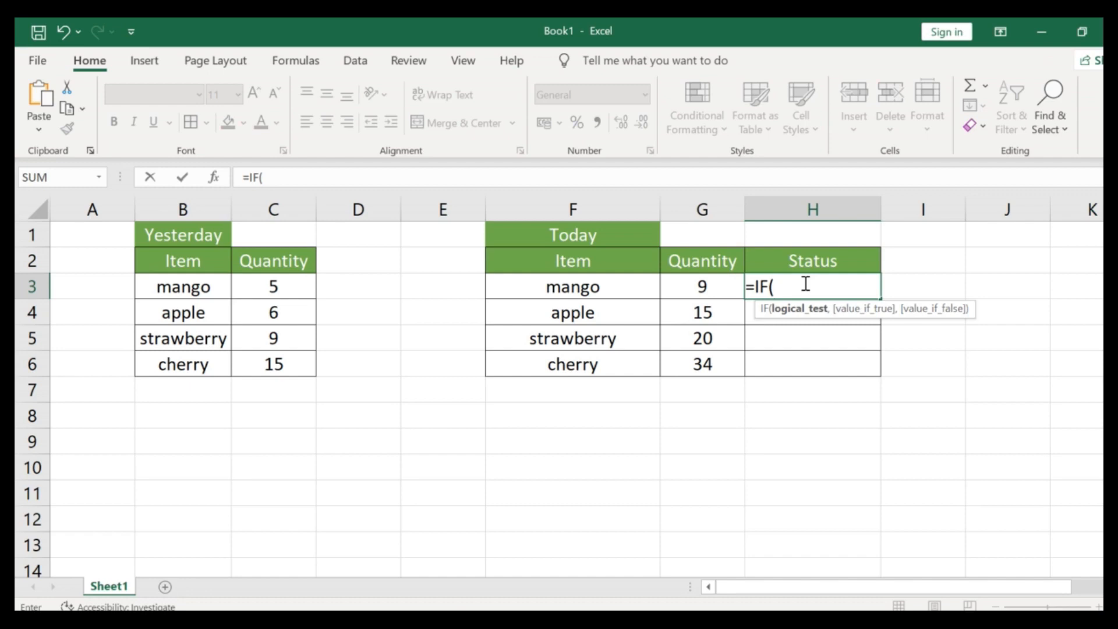
Step: Add the G3>C3 test and the "more mango" true result to the formula
{"action": "type", "text": "G3>"}
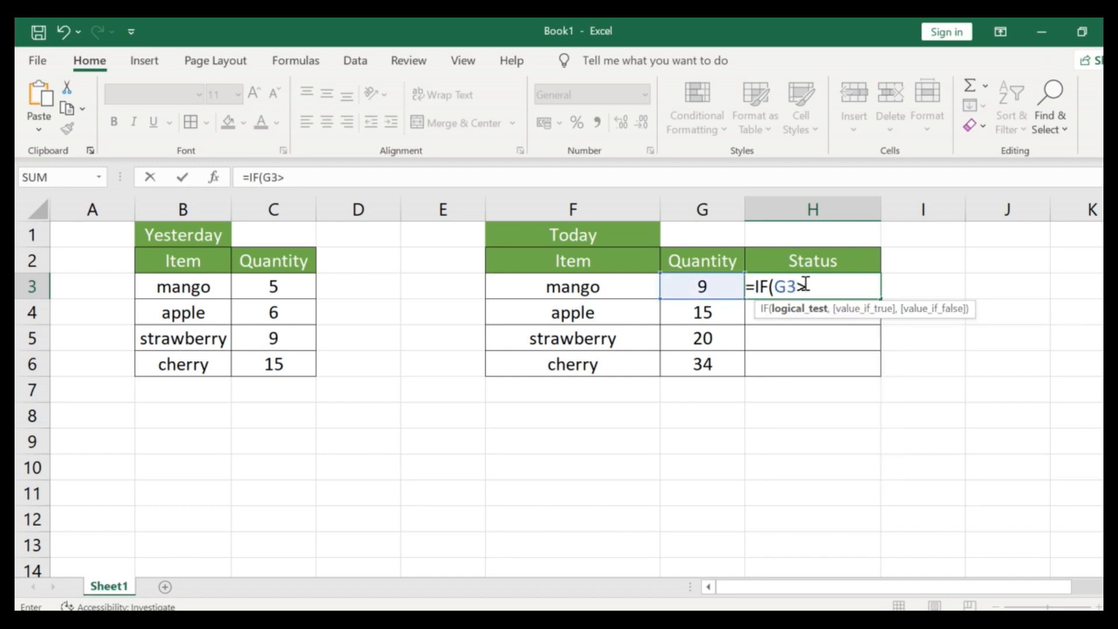
{"action": "left_click", "coordinate": [273, 286]}
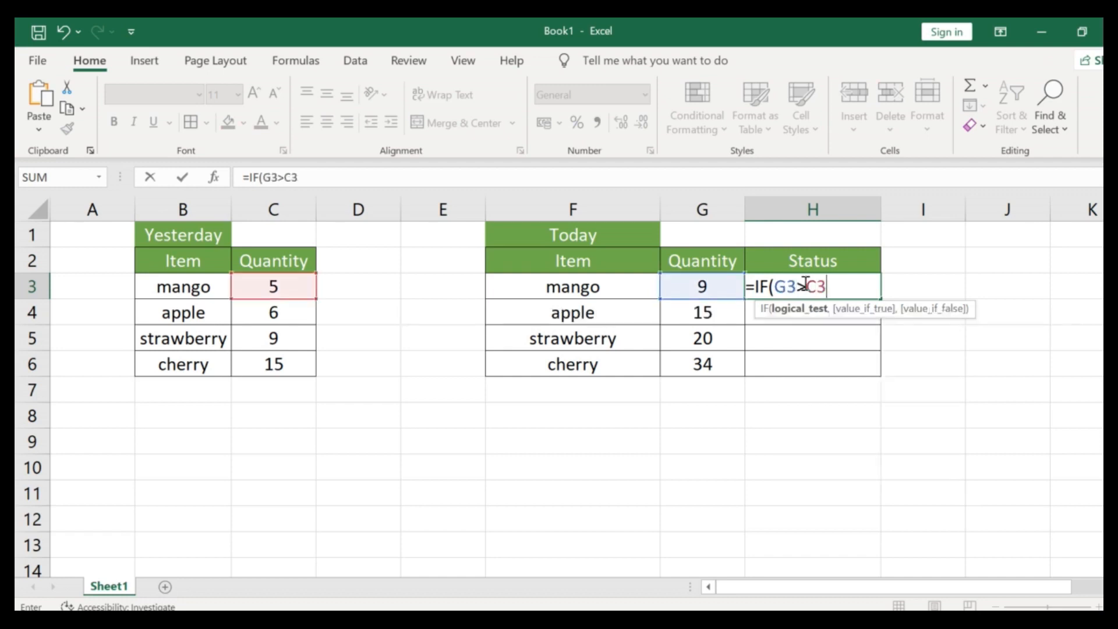
{"action": "type", "text": ","}
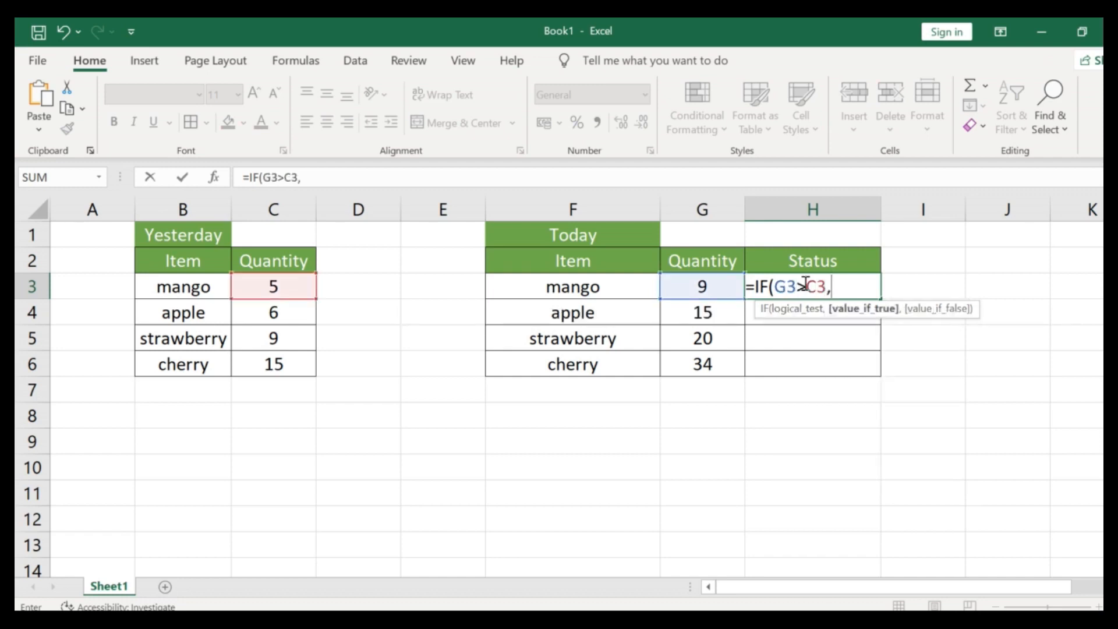
{"action": "type", "text": "\"more"}
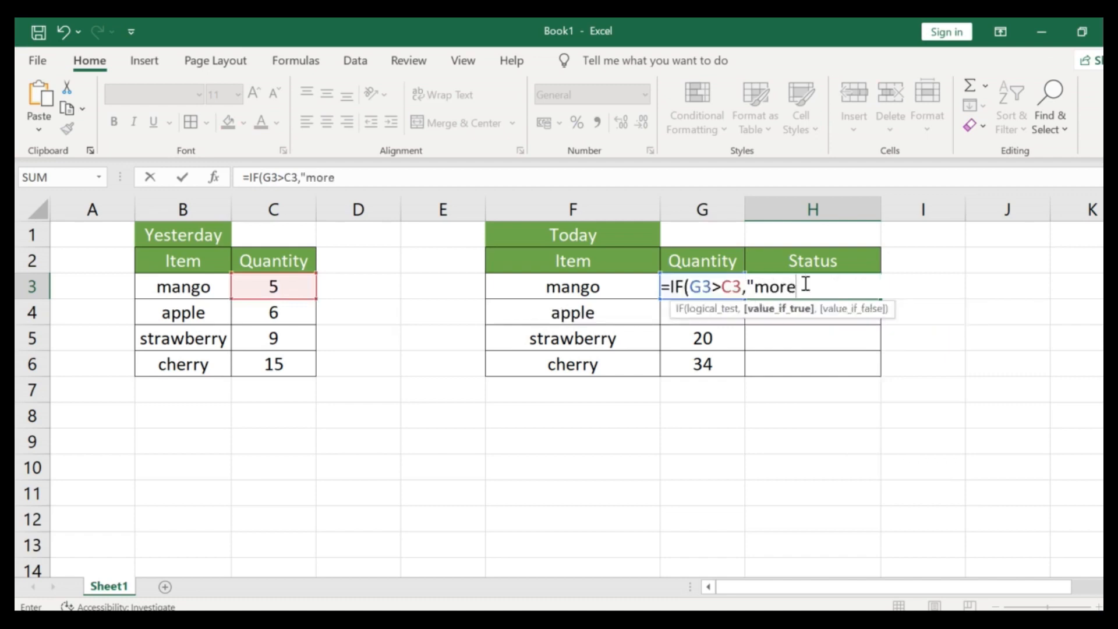
{"action": "type", "text": "mango\","}
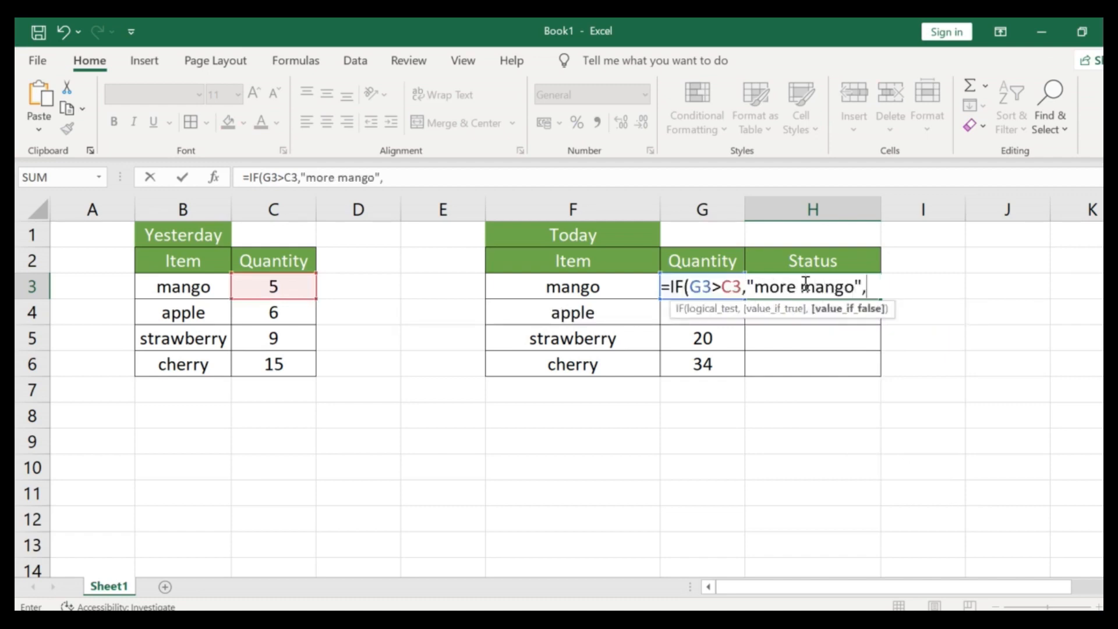
Step: Complete the formula with a "less mango" false result and confirm it
{"action": "type", "text": "\"less mango\")"}
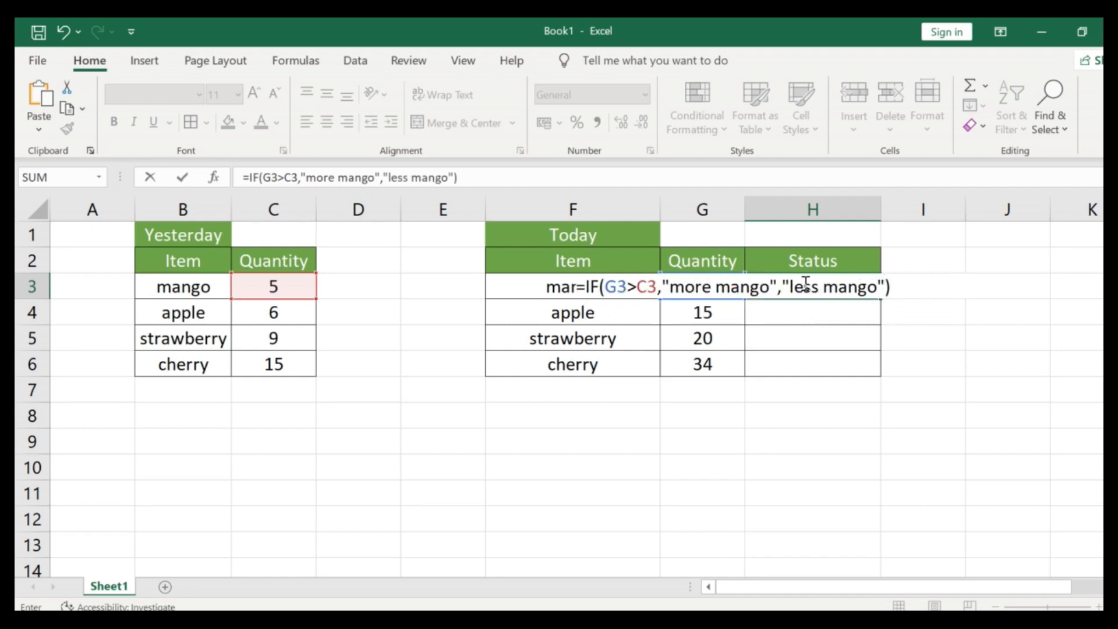
{"action": "key", "text": "enter"}
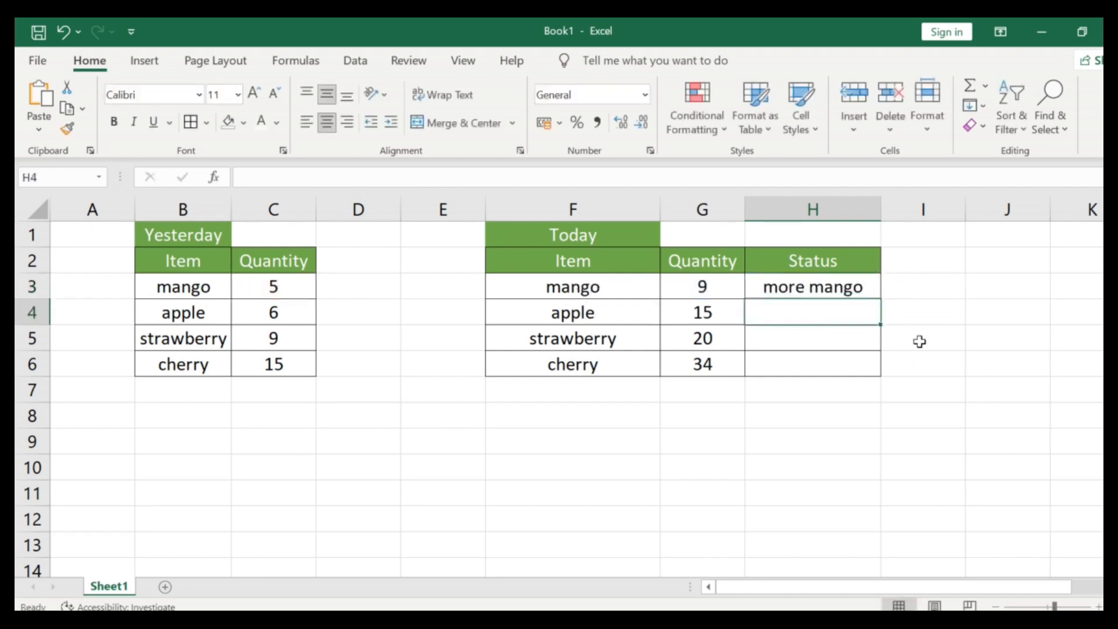